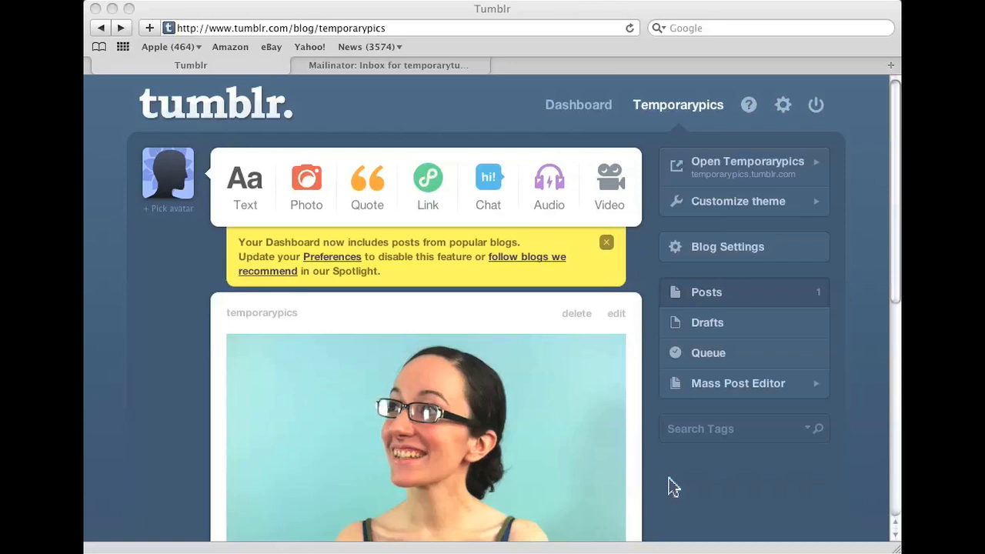
pyautogui.moveTo(622, 377)
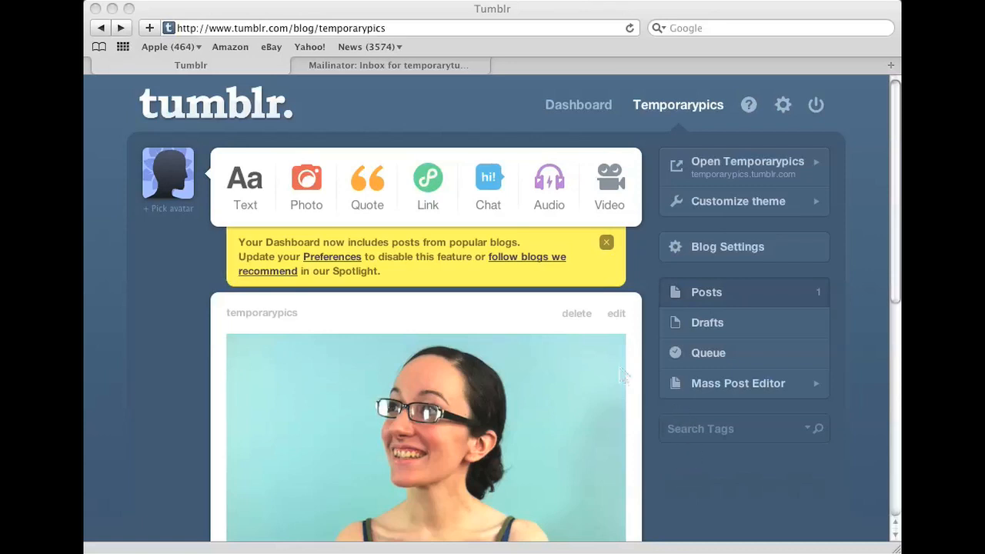
pyautogui.moveTo(652, 374)
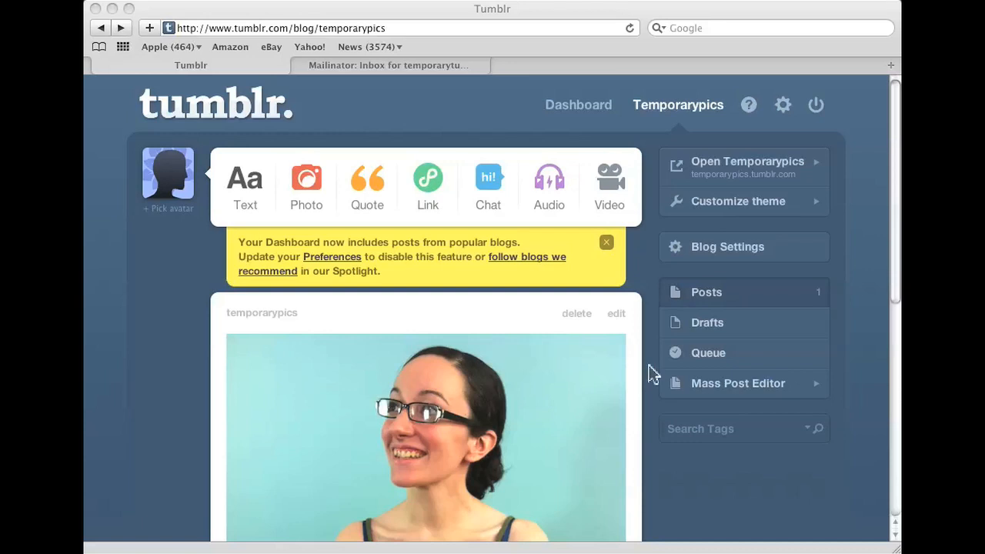
# - Bring up the context menu on an empty area of the temporarypics photo post page
pyautogui.scroll(-3)
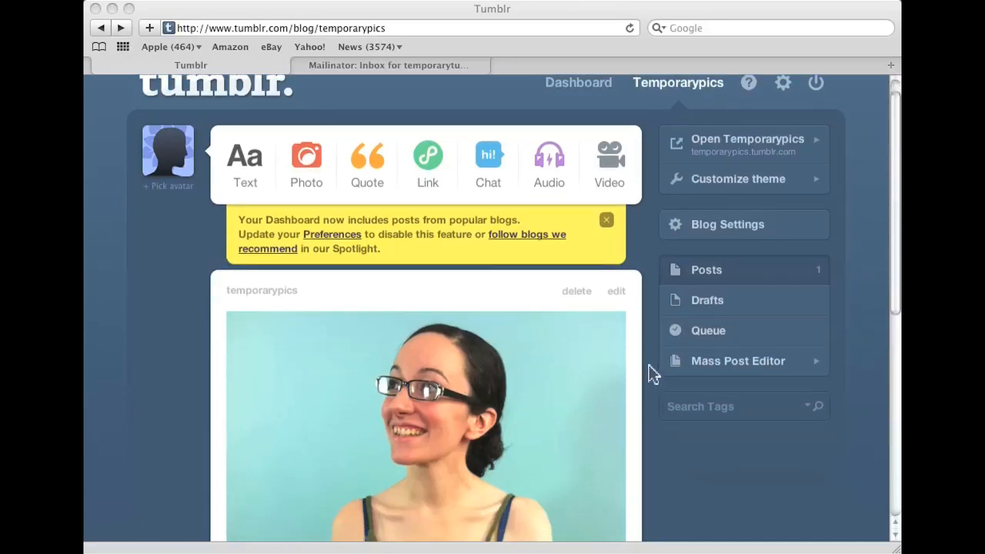
pyautogui.moveTo(650, 356)
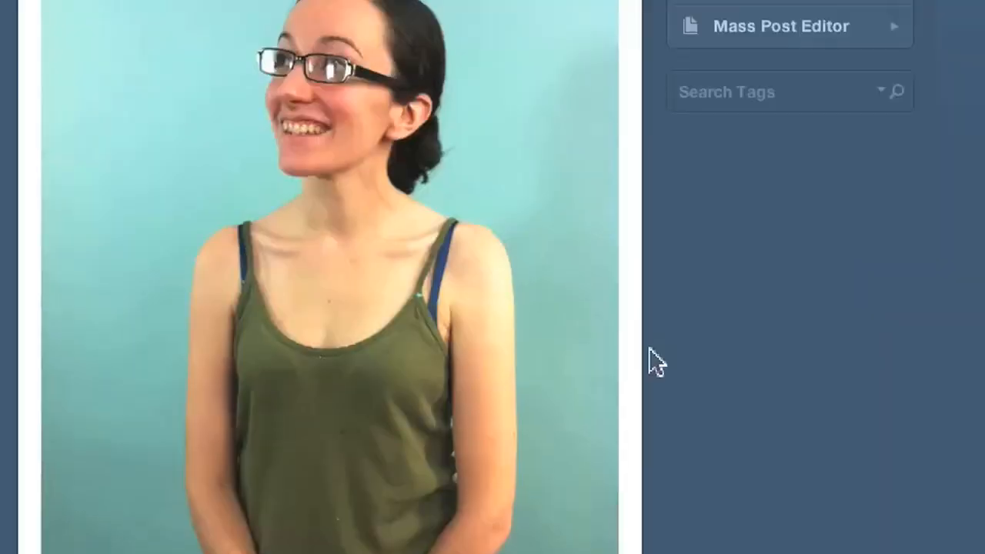
pyautogui.rightClick(662, 366)
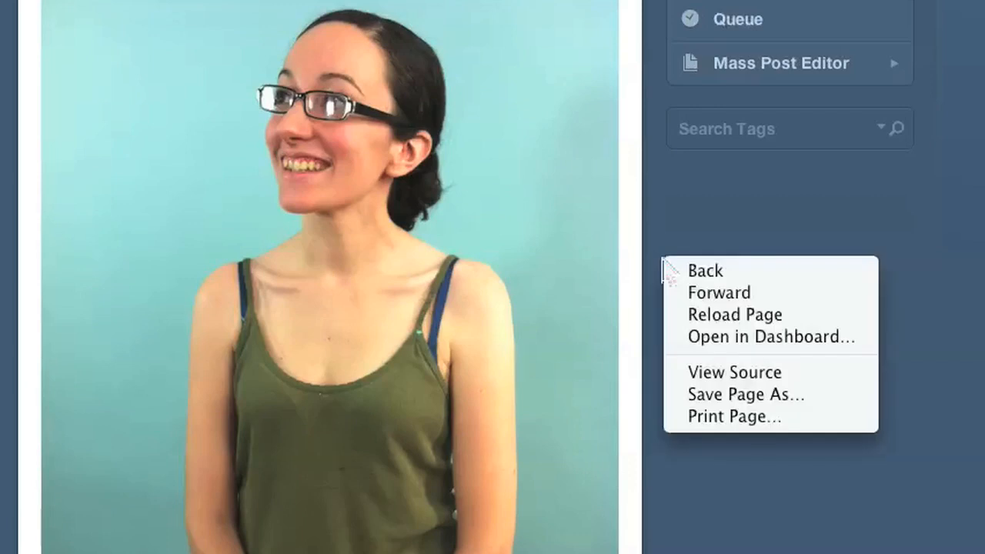
pyautogui.moveTo(628, 228)
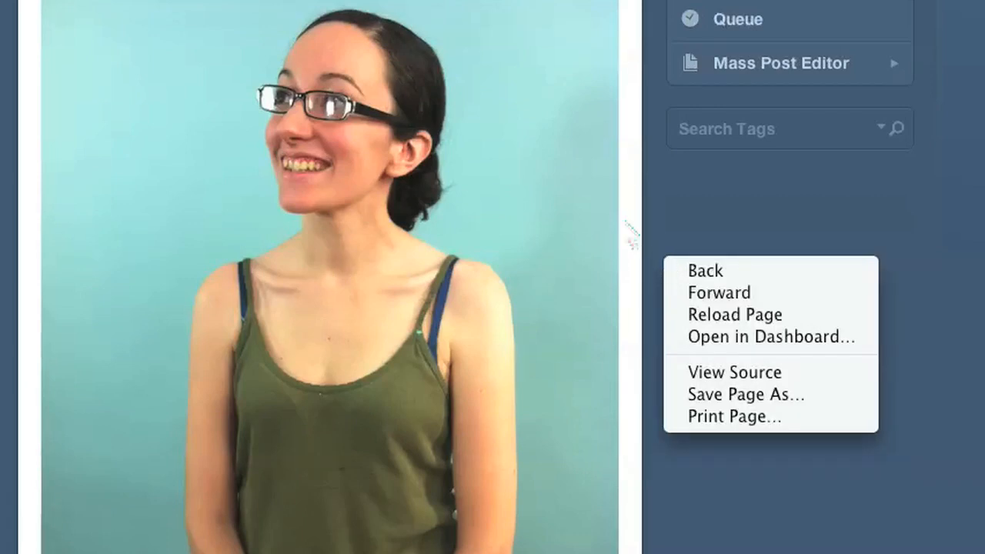
pyautogui.moveTo(681, 339)
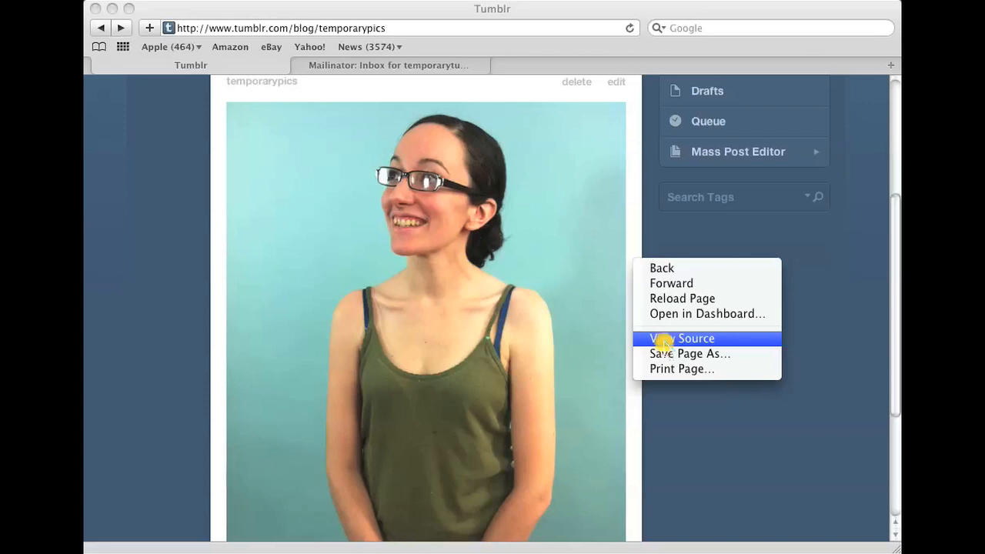
# - View the page source, jump to the img class="image" match and highlight its src URL
pyautogui.click(680, 338)
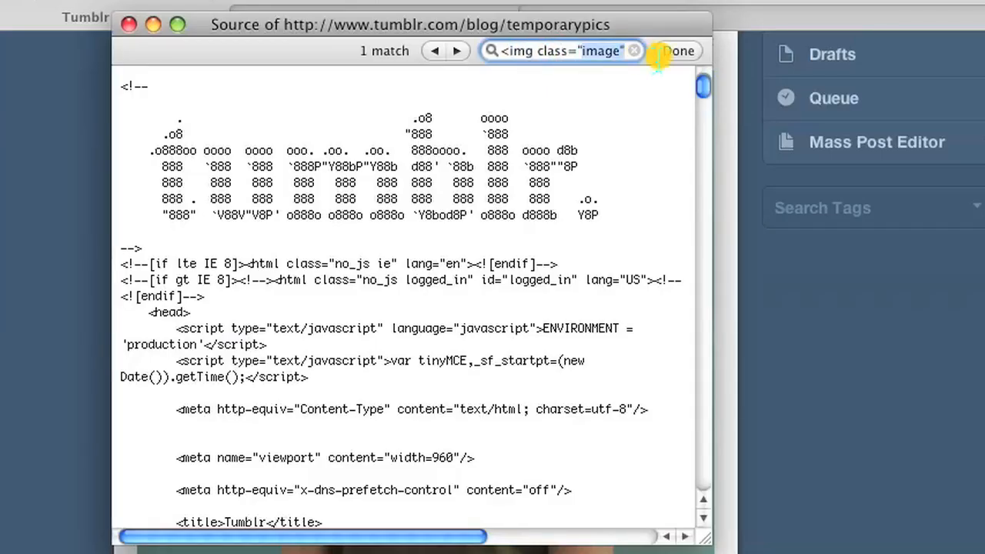
pyautogui.click(677, 51)
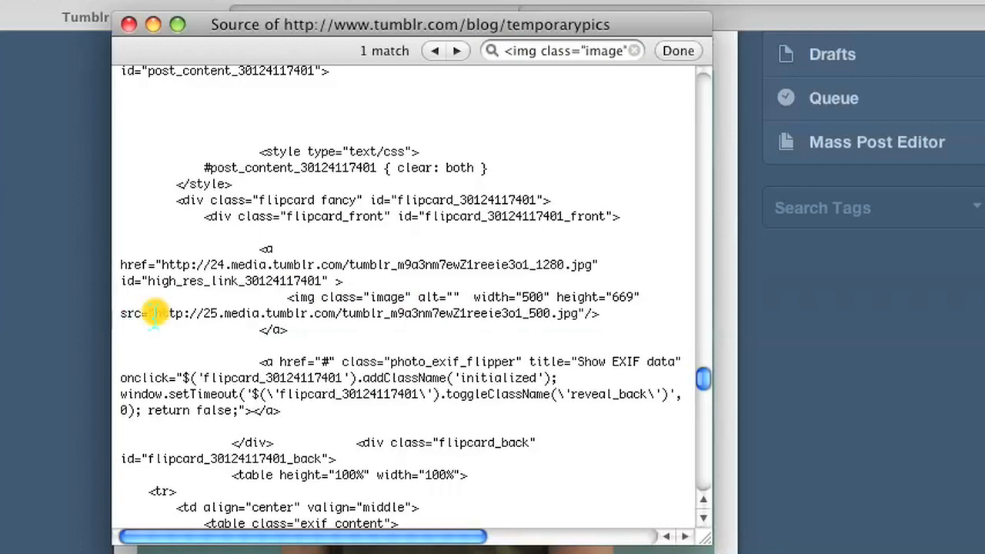
pyautogui.moveTo(155, 314); pyautogui.dragTo(579, 314)
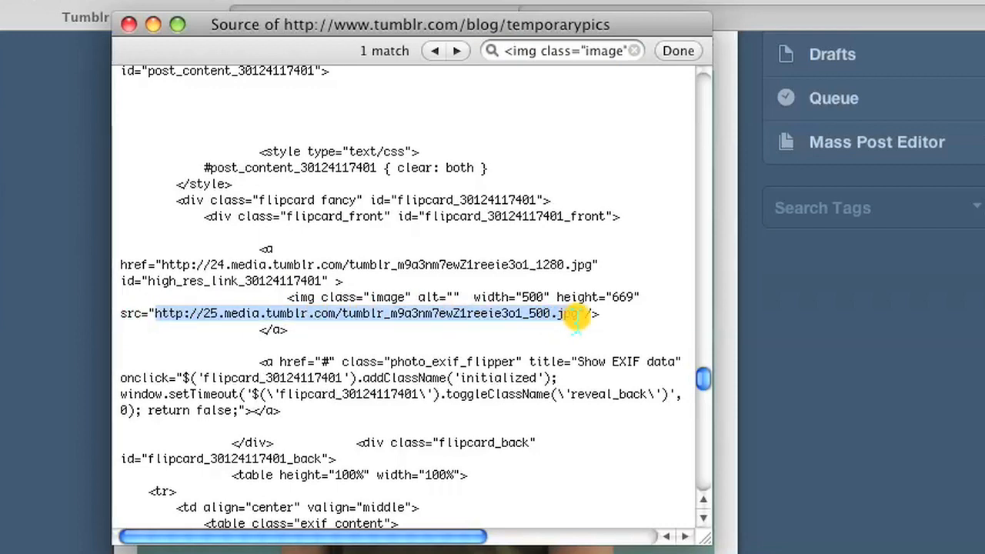